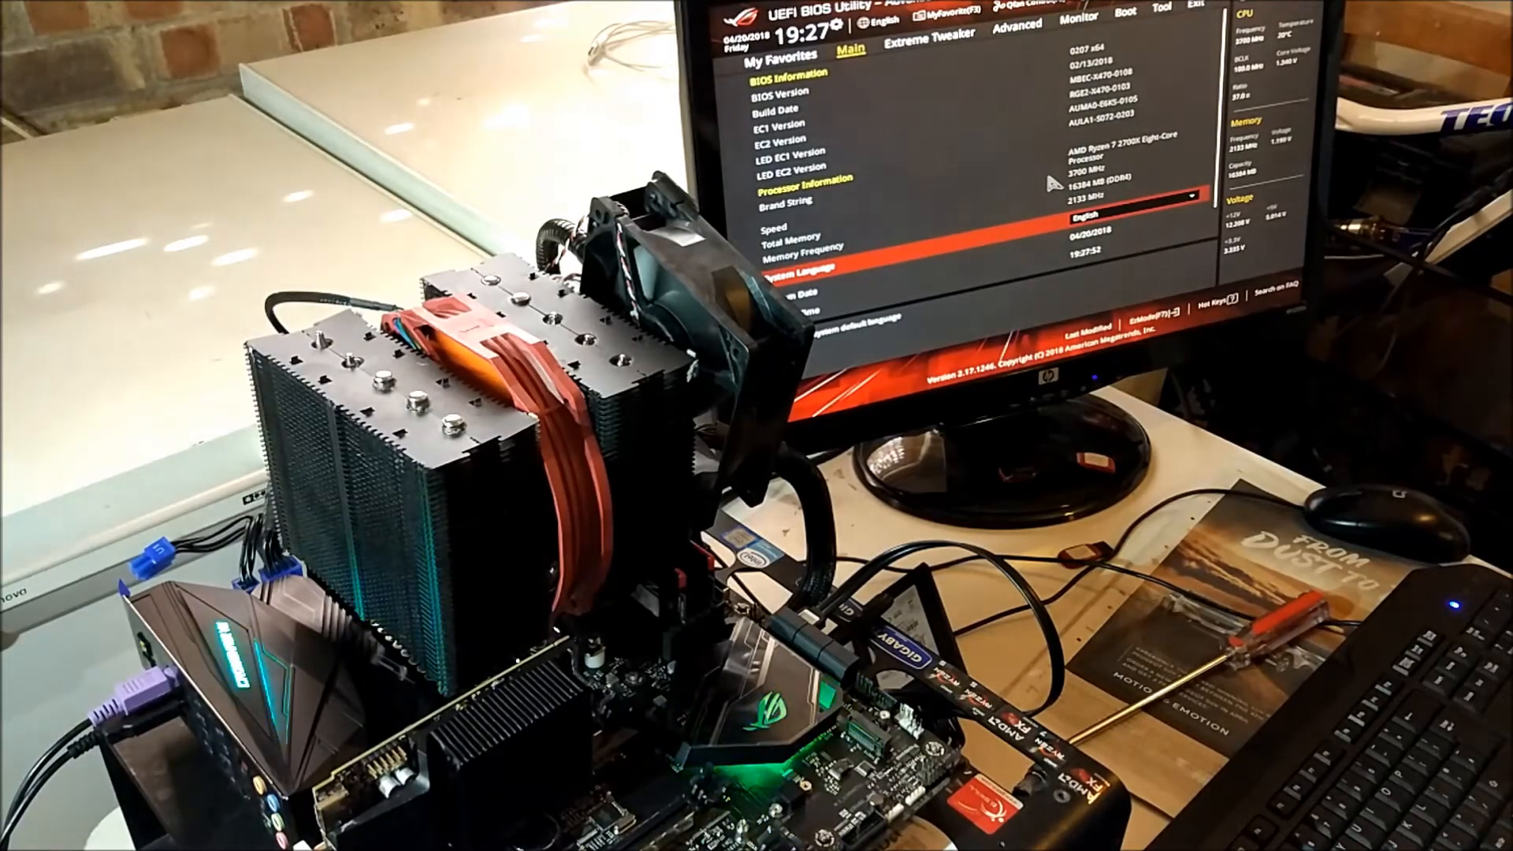
Switch to Extreme Tweaker, showing Ai Overclock Tuner at D.O.C.P. Standard with DDR4-3200 profile
left_click(935, 37)
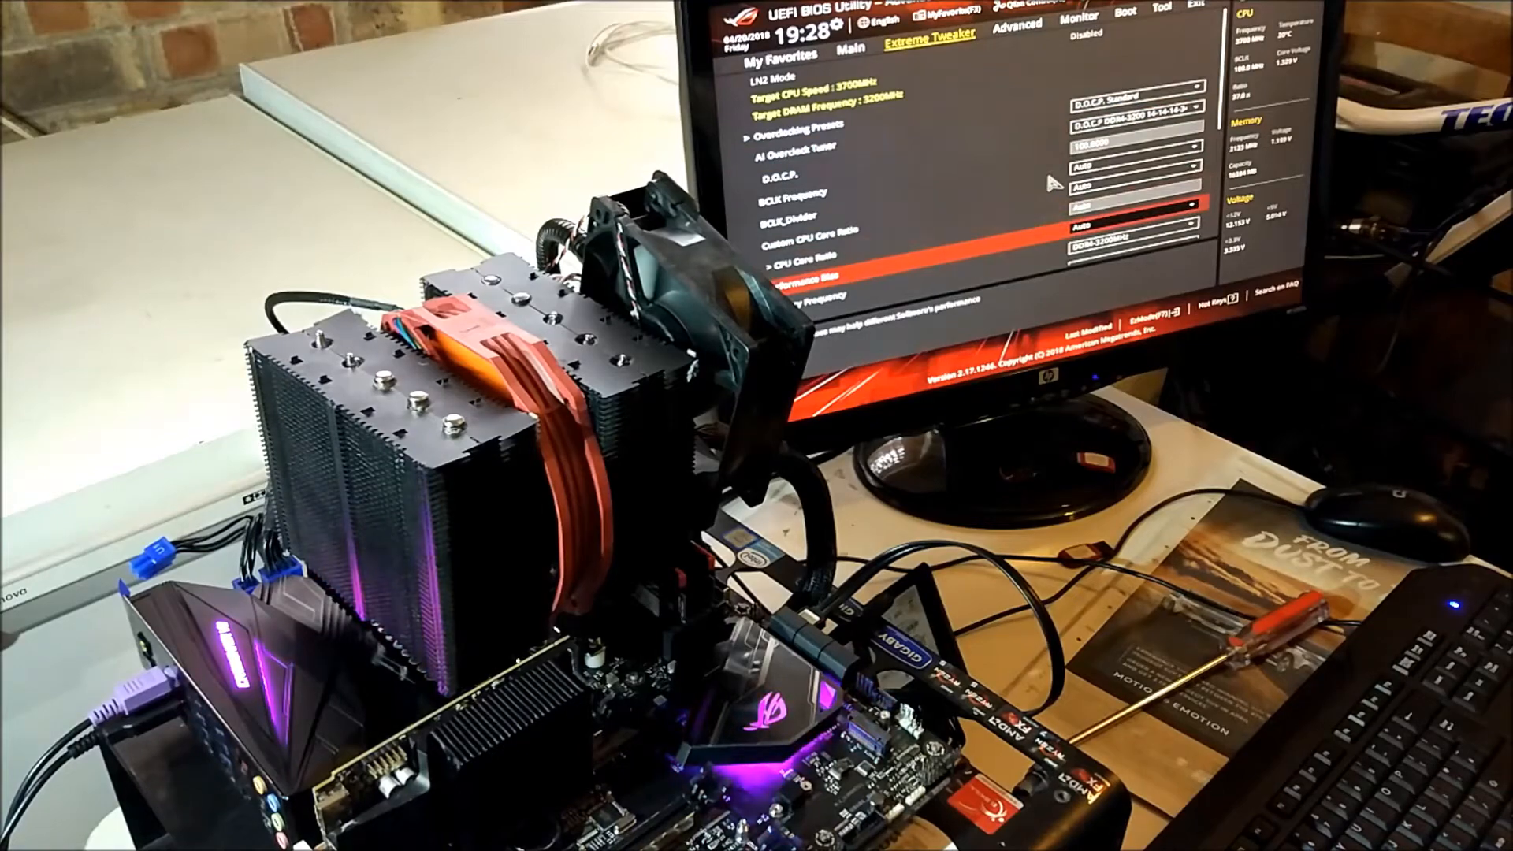
scroll("down", 3)
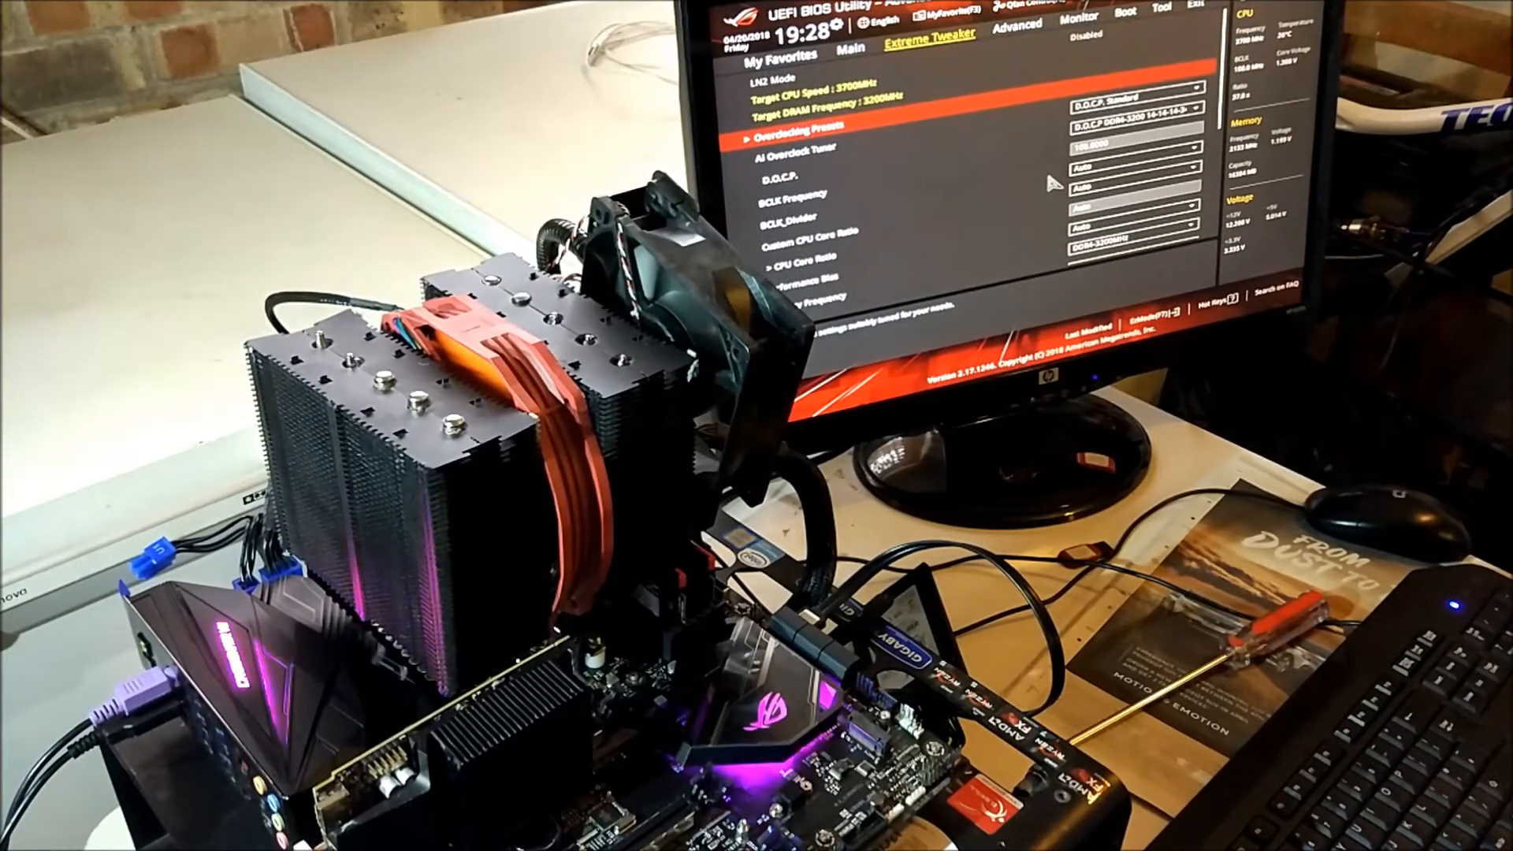
left_click(1014, 30)
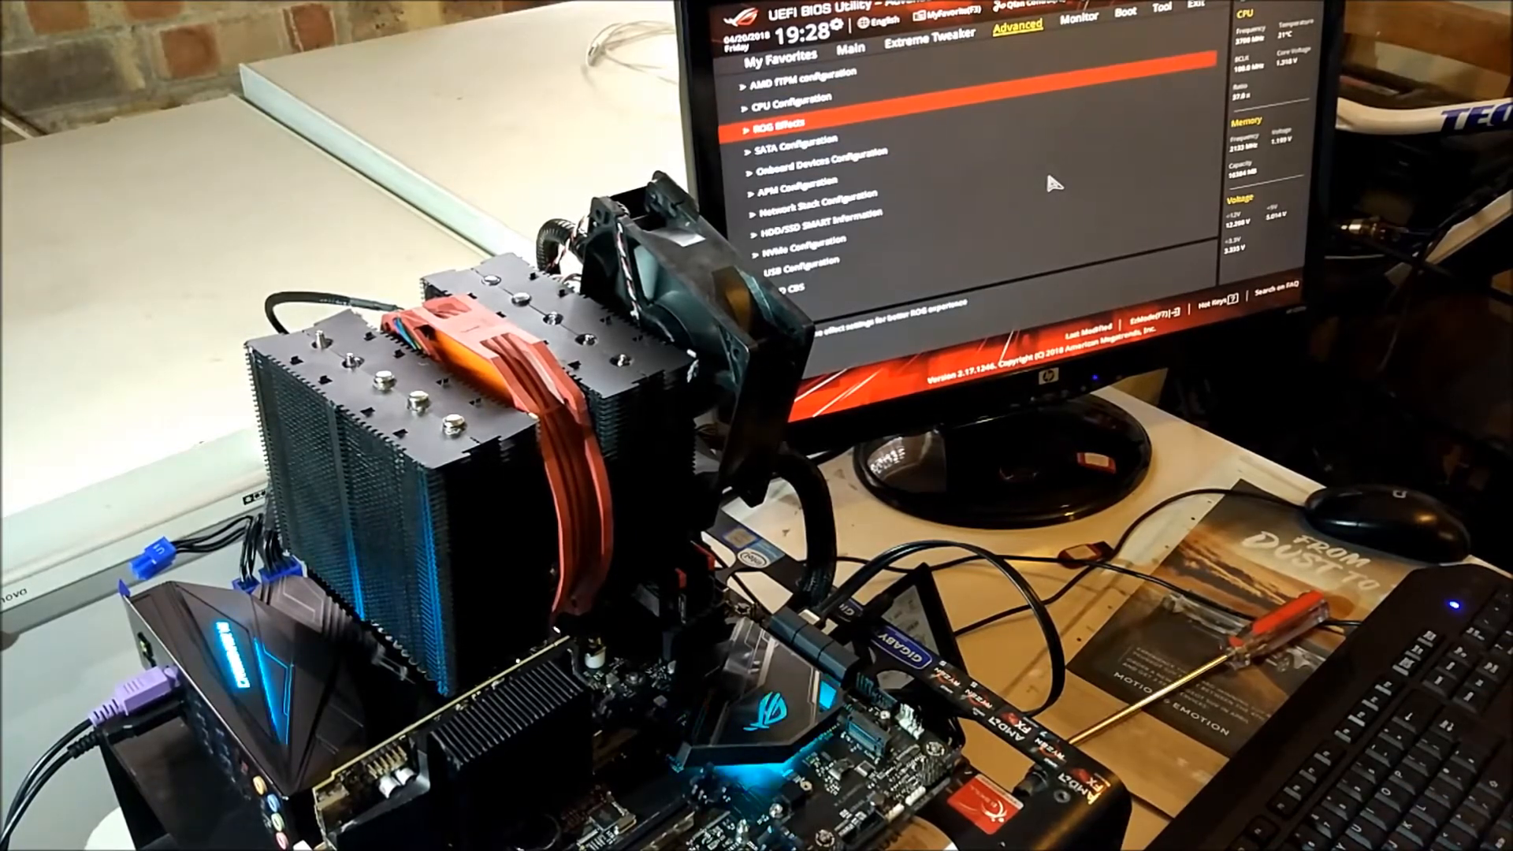
key("down")
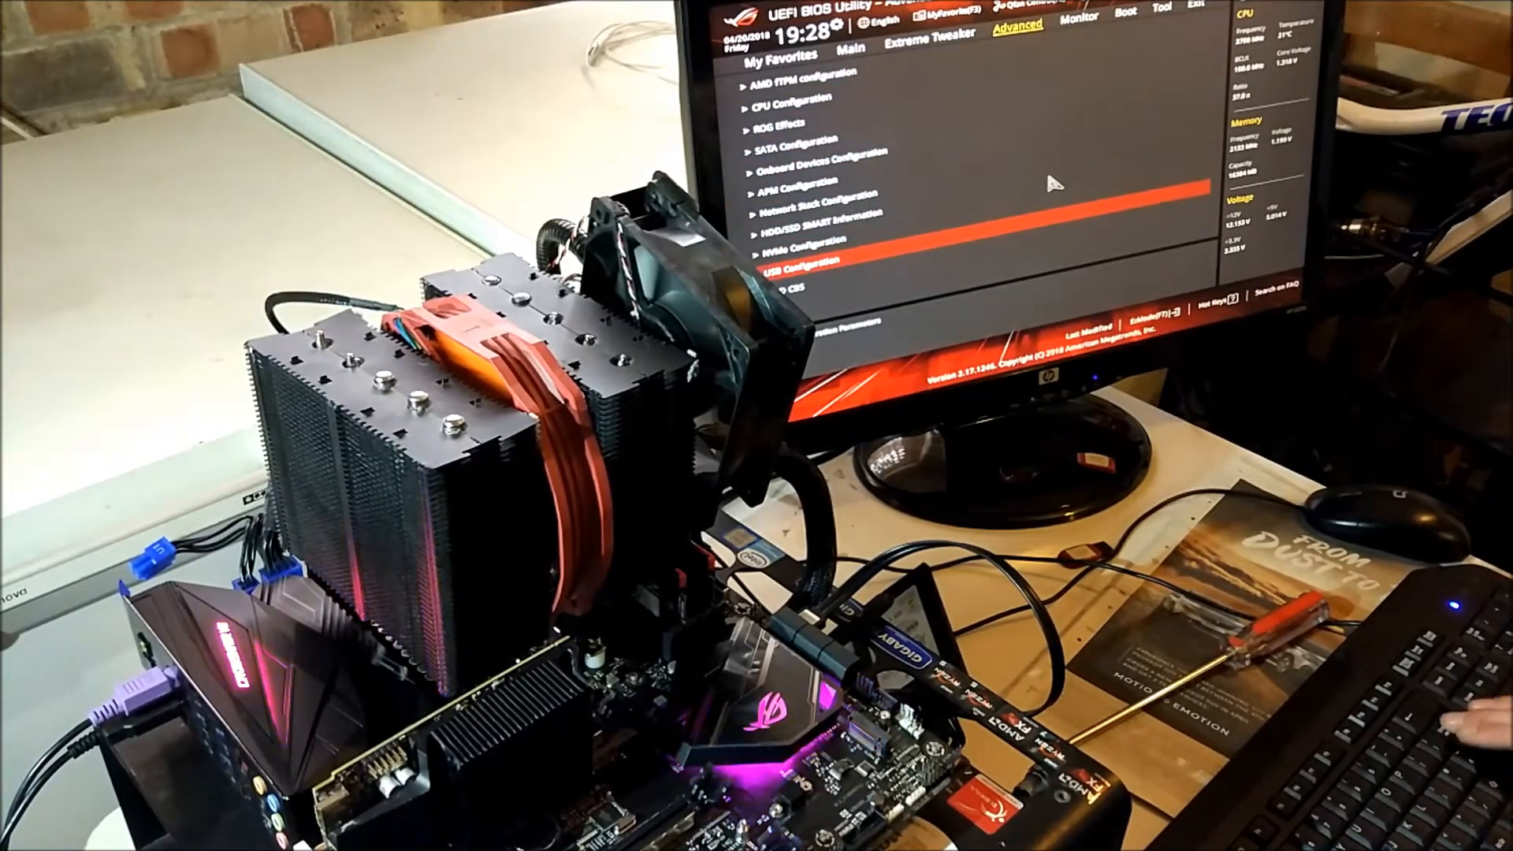
left_click(1068, 25)
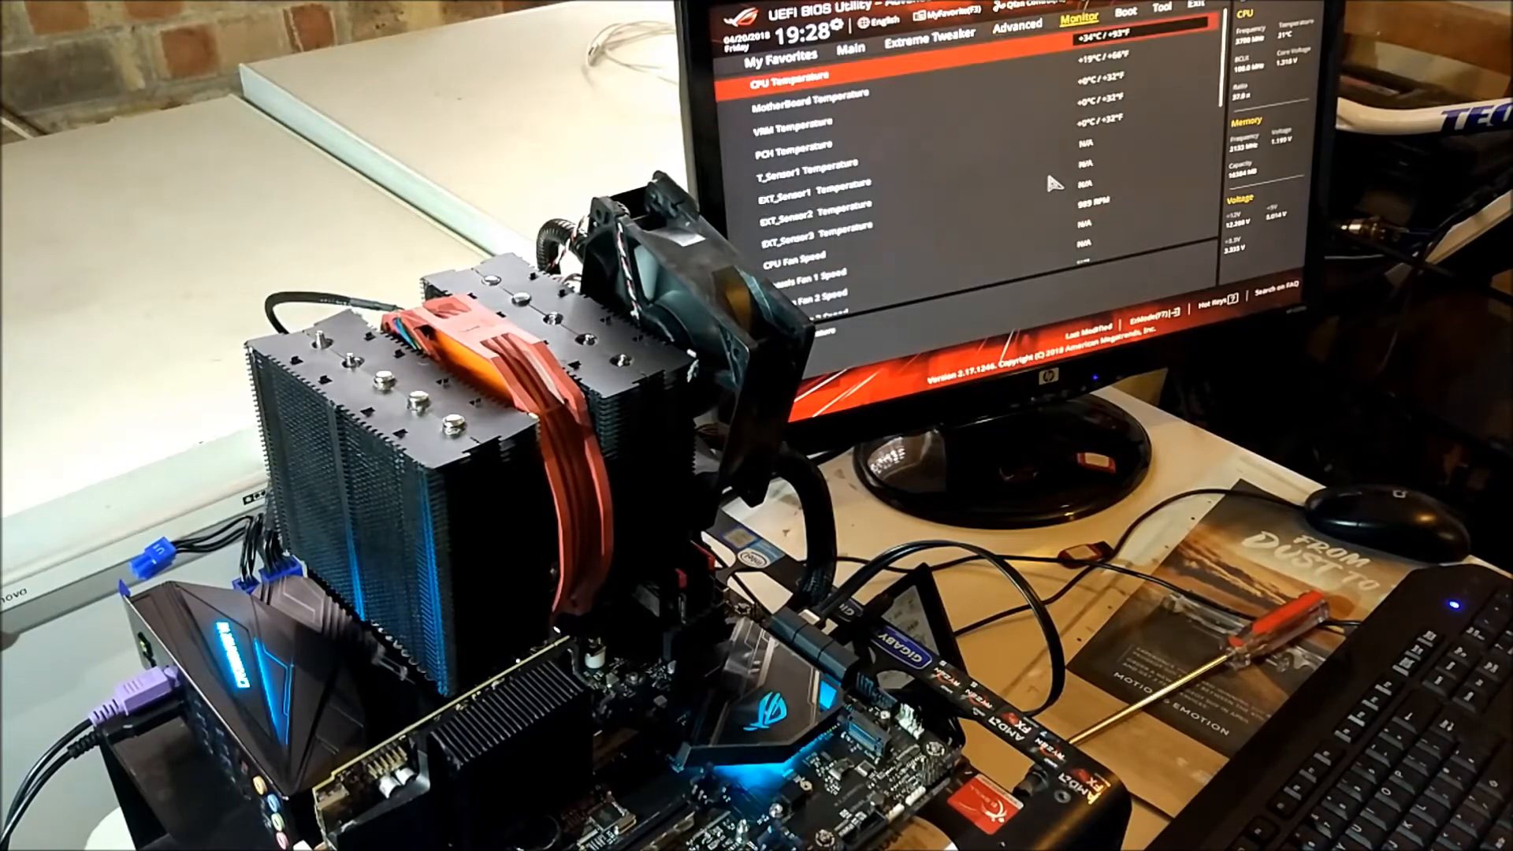
left_click(925, 31)
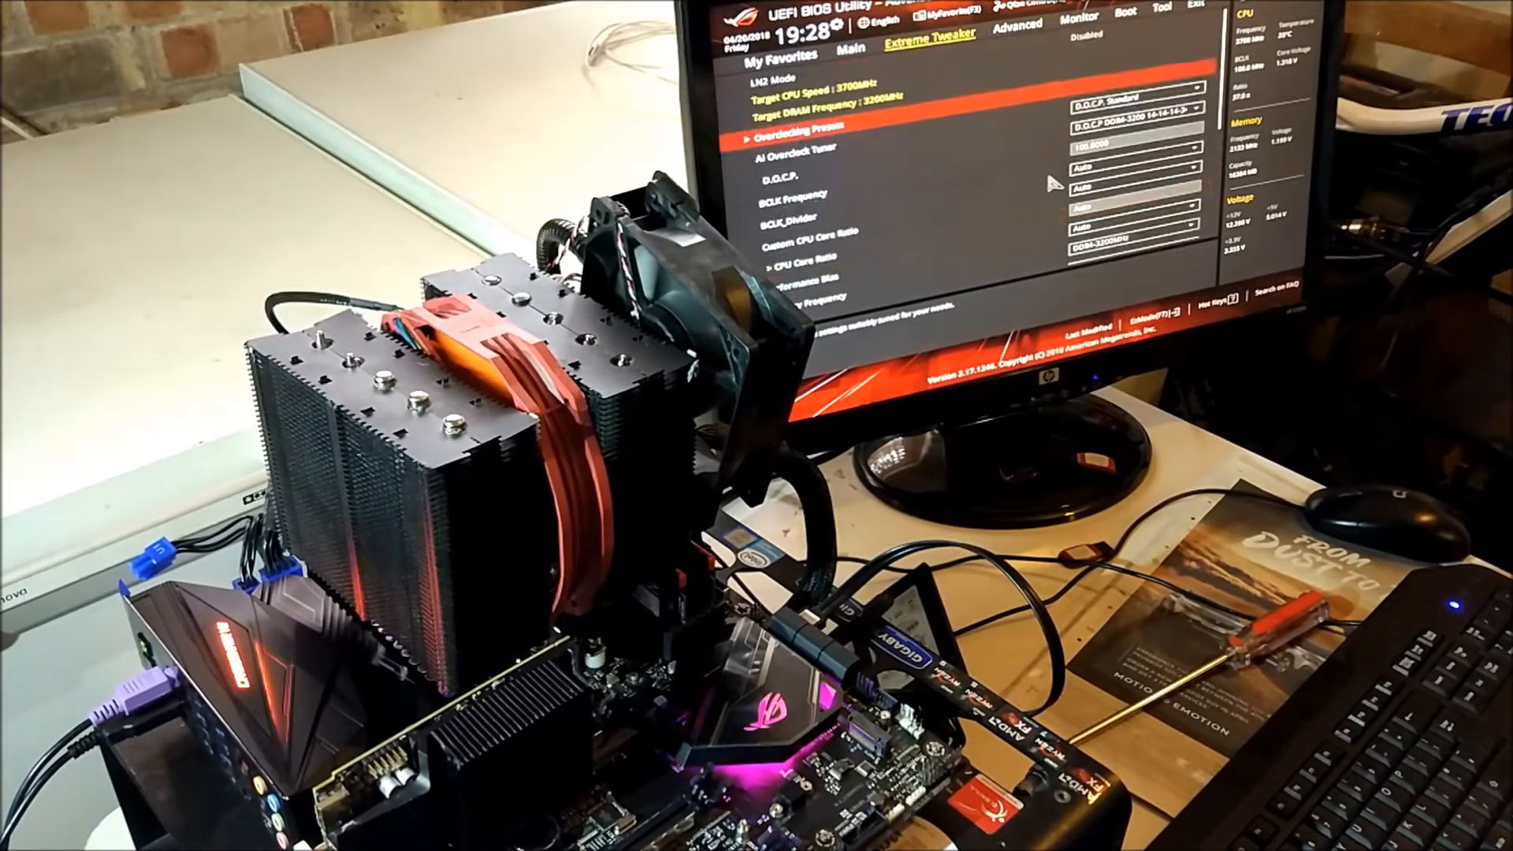